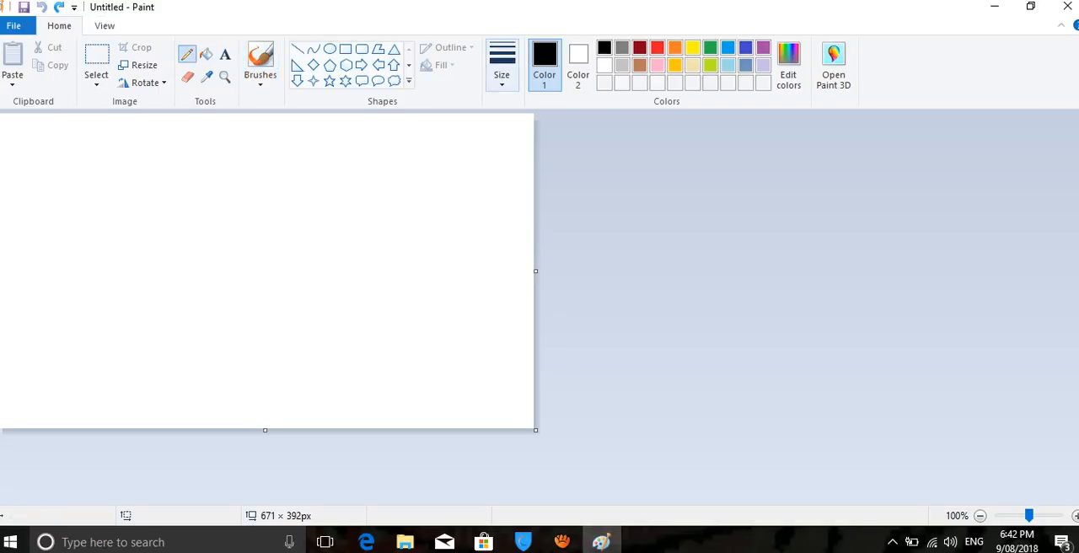
Step: Draw a rounded black head outline with a jaw line and an ear loop on top
click(232, 187)
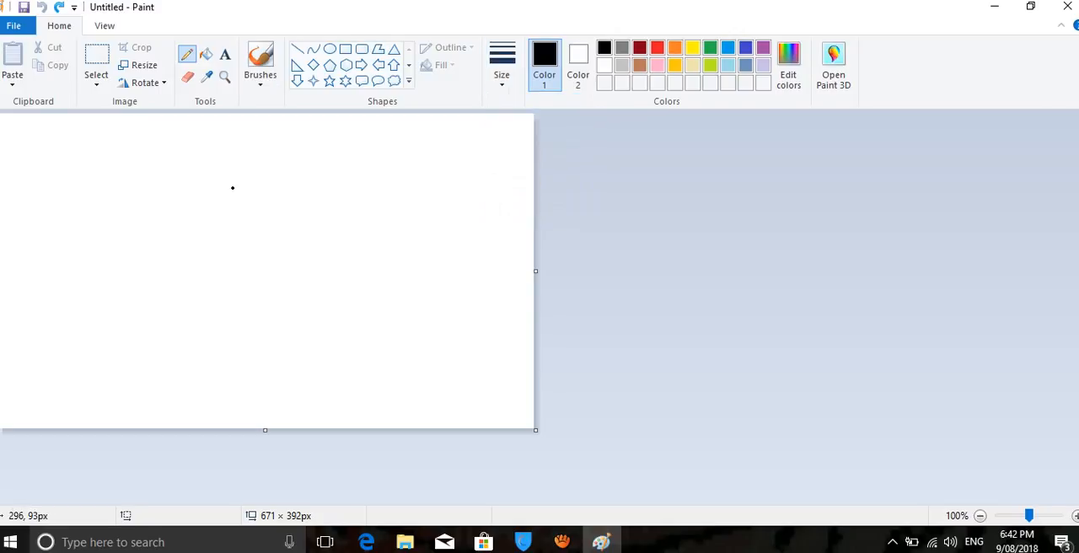
drag(235, 184, 300, 260)
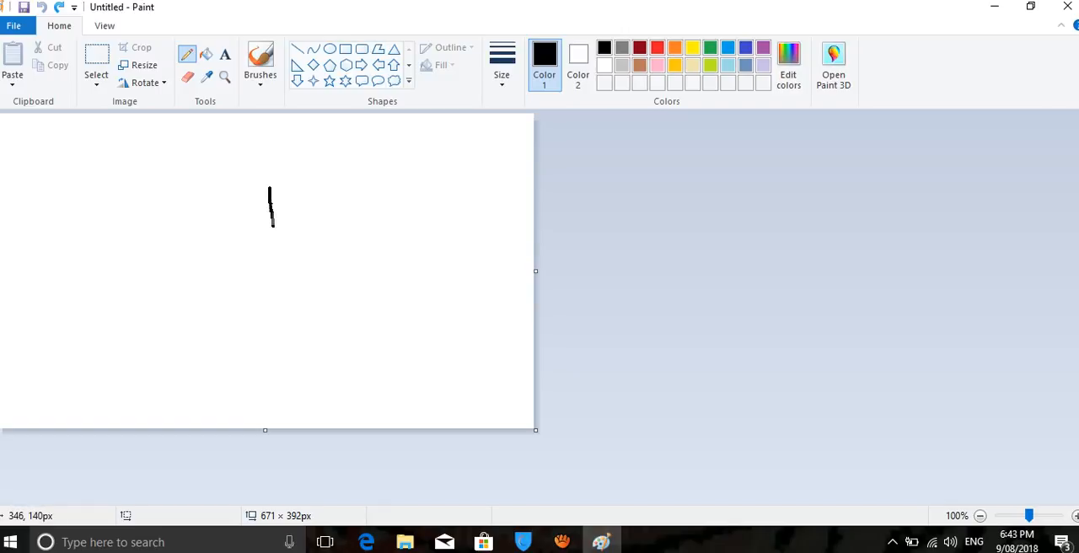
drag(270, 219, 403, 300)
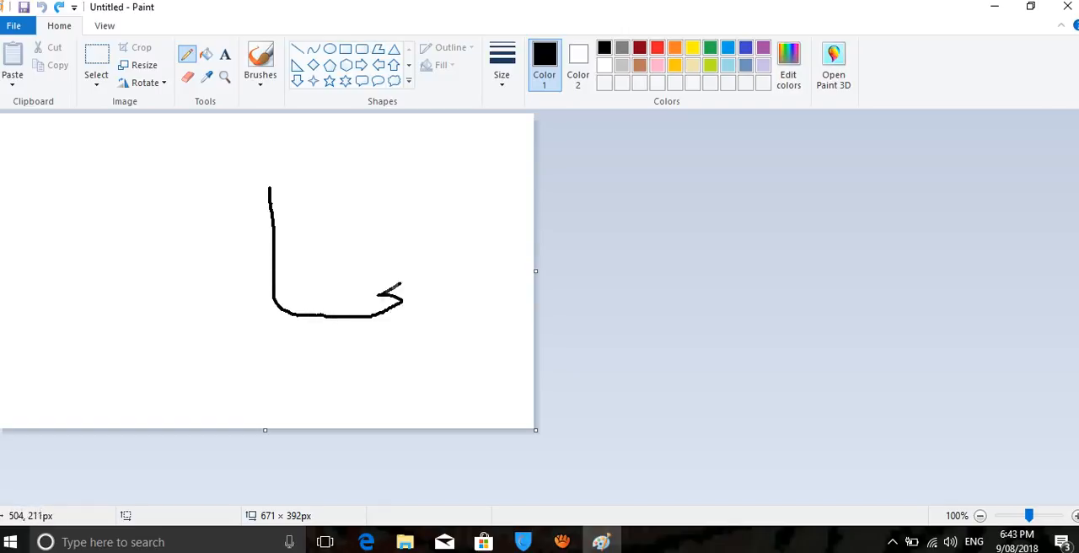
drag(387, 184, 455, 295)
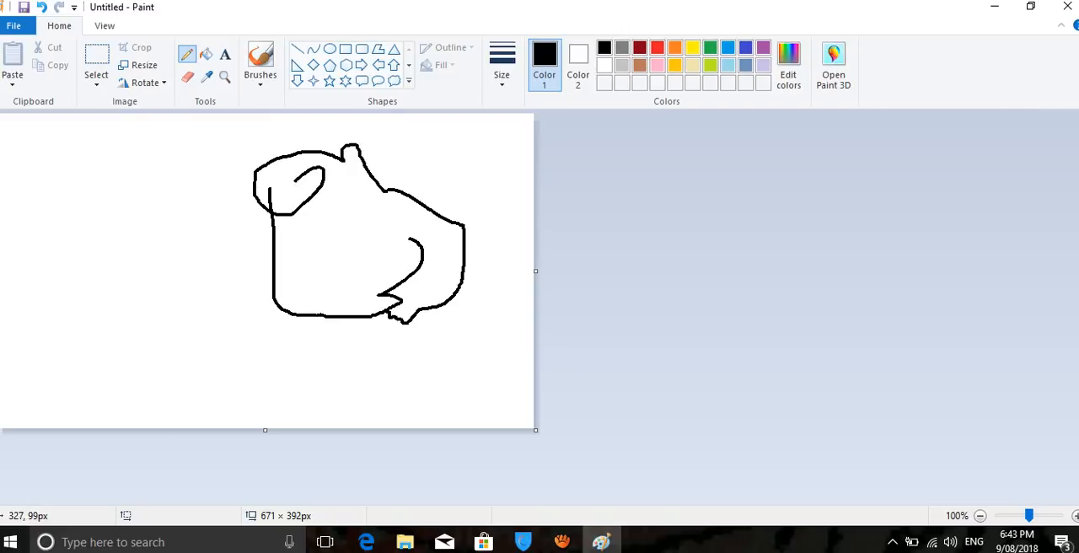
Step: Add two large oval eyes with pupil lines, a left cheek bump and a small mouth
drag(260, 192, 238, 276)
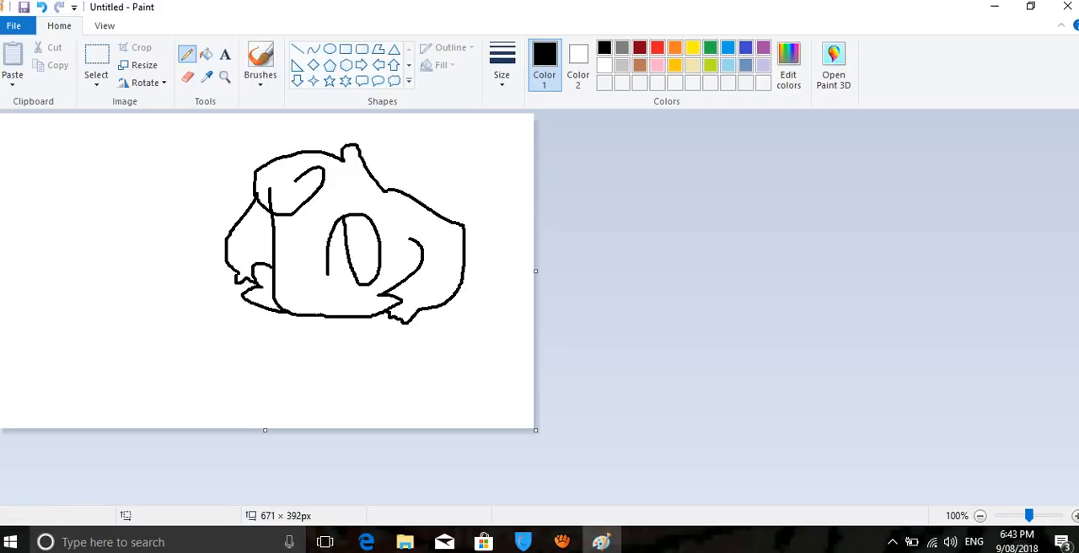
drag(324, 228, 316, 270)
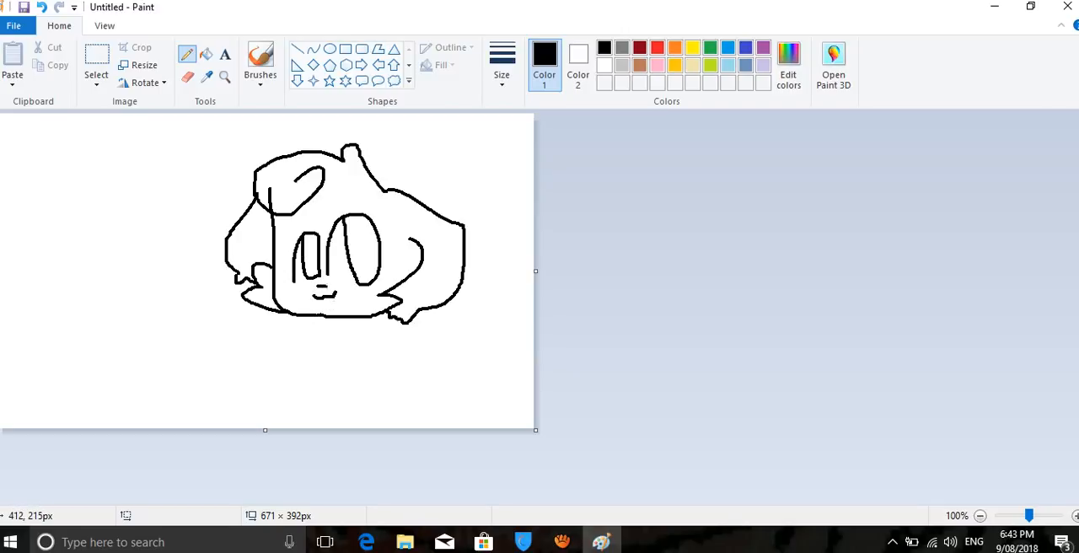
drag(396, 236, 391, 262)
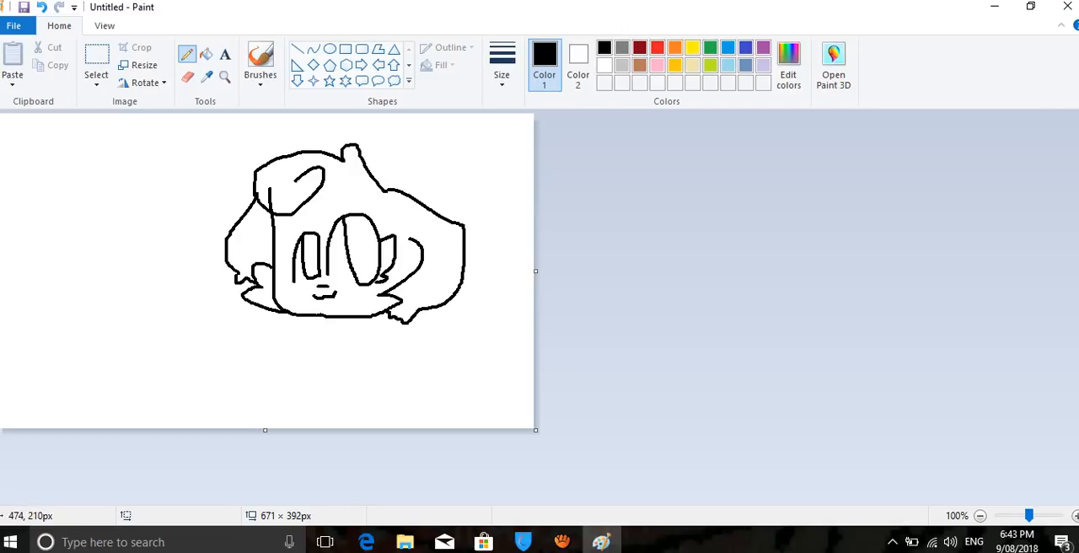
mouse_move(313, 145)
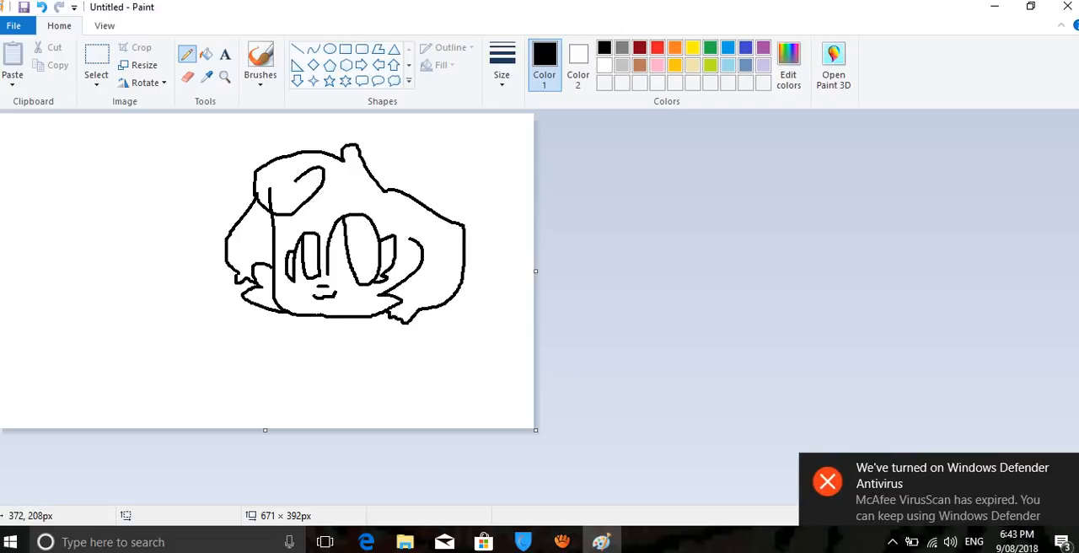
mouse_move(382, 103)
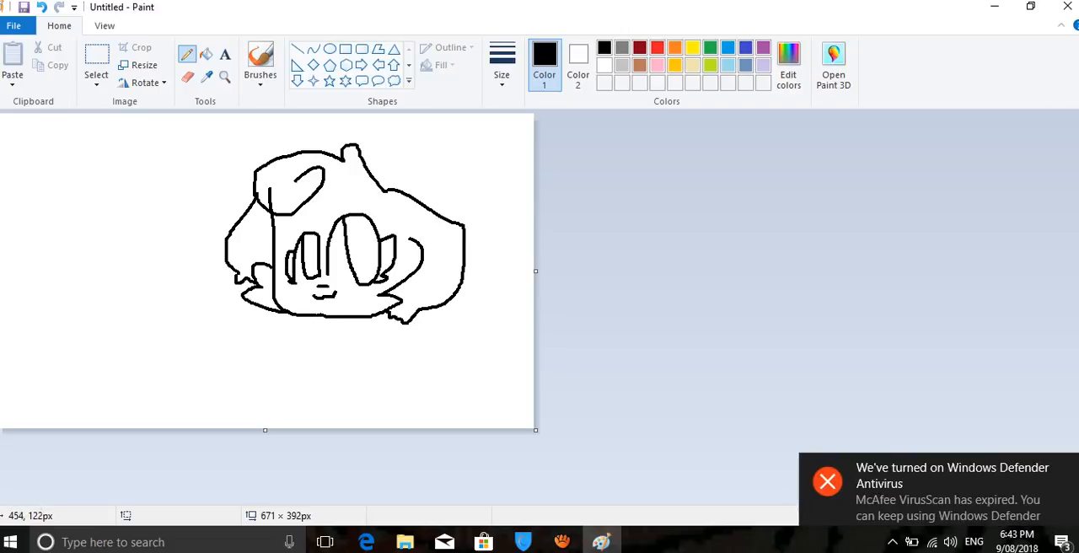